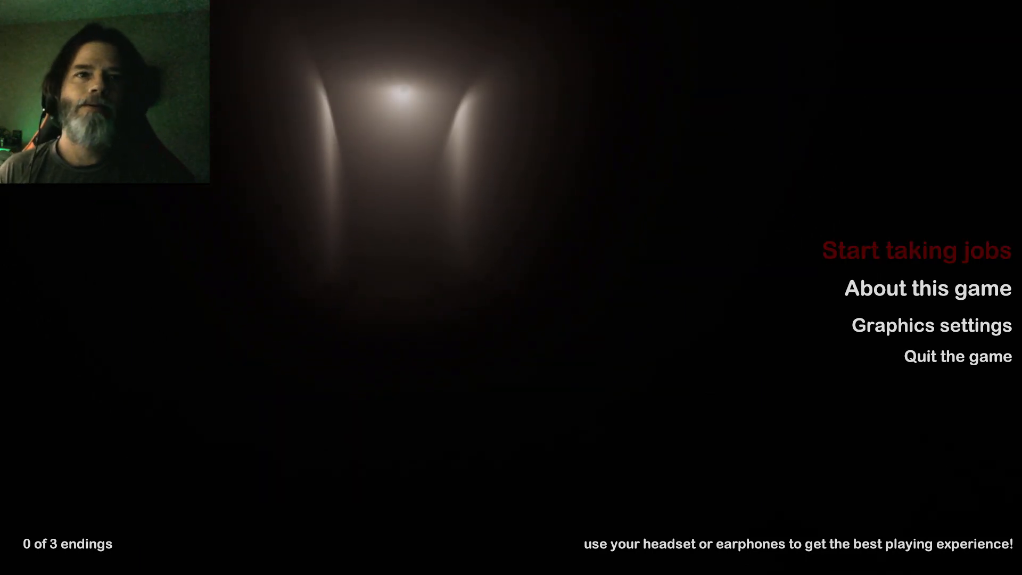
# Step: Start taking the first job and play it through to the first ending
pyautogui.click(916, 249)
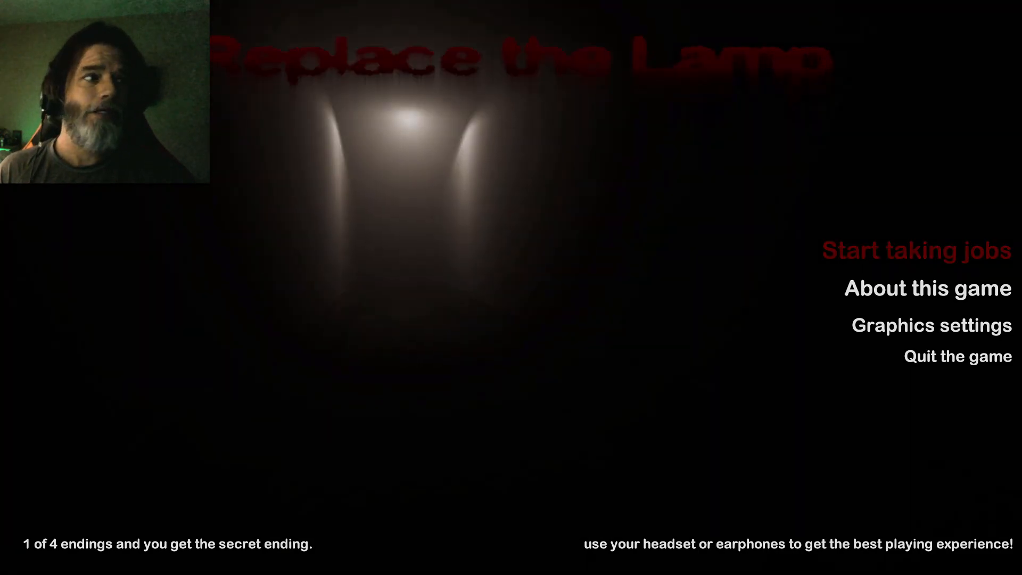
# Step: Start another job and walk to the box of spare lamps
pyautogui.click(916, 249)
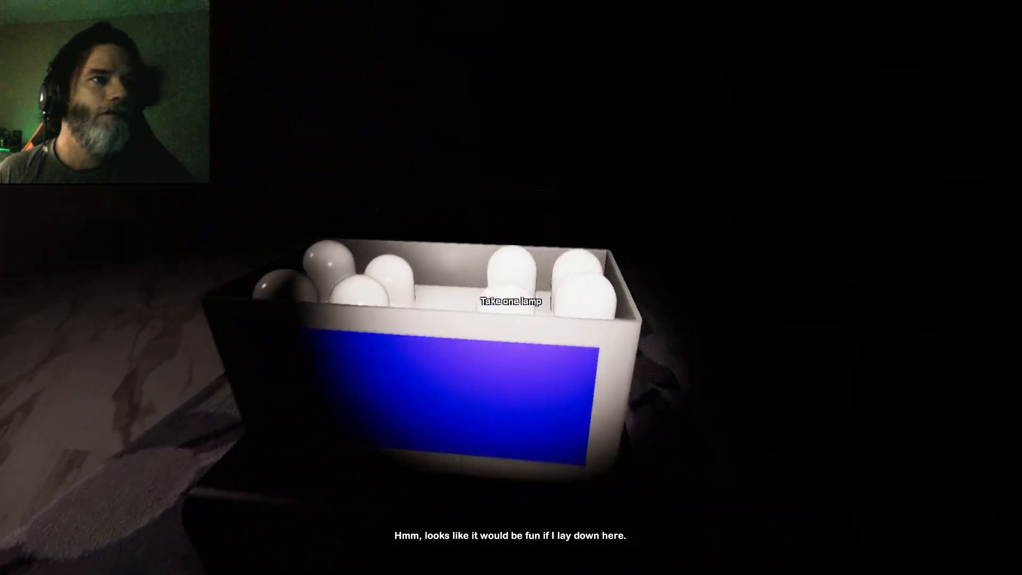
# Step: Take a lamp from the box and search the cabinet for the warehouse key
pyautogui.click(511, 301)
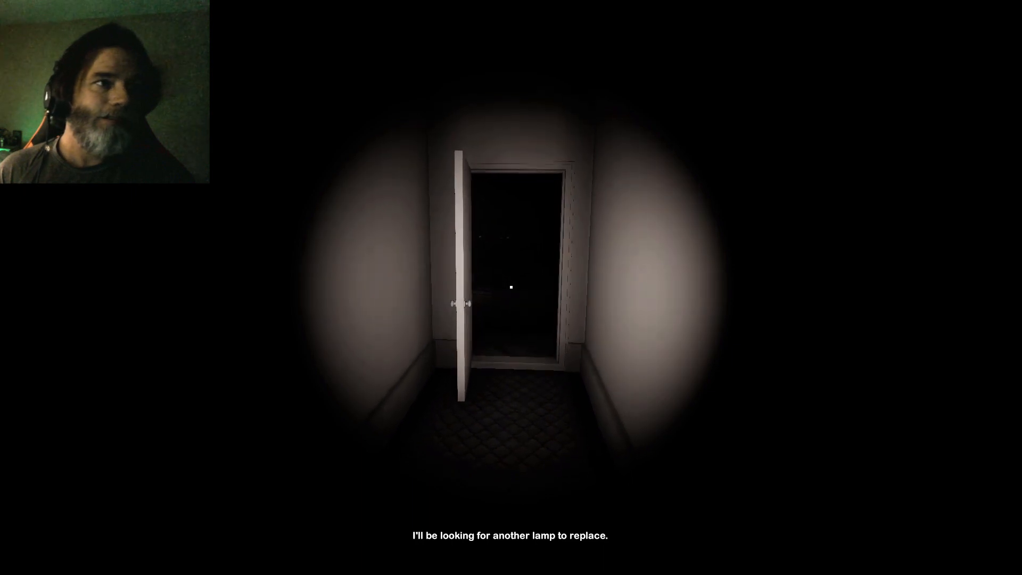
pyautogui.moveTo(511, 288)
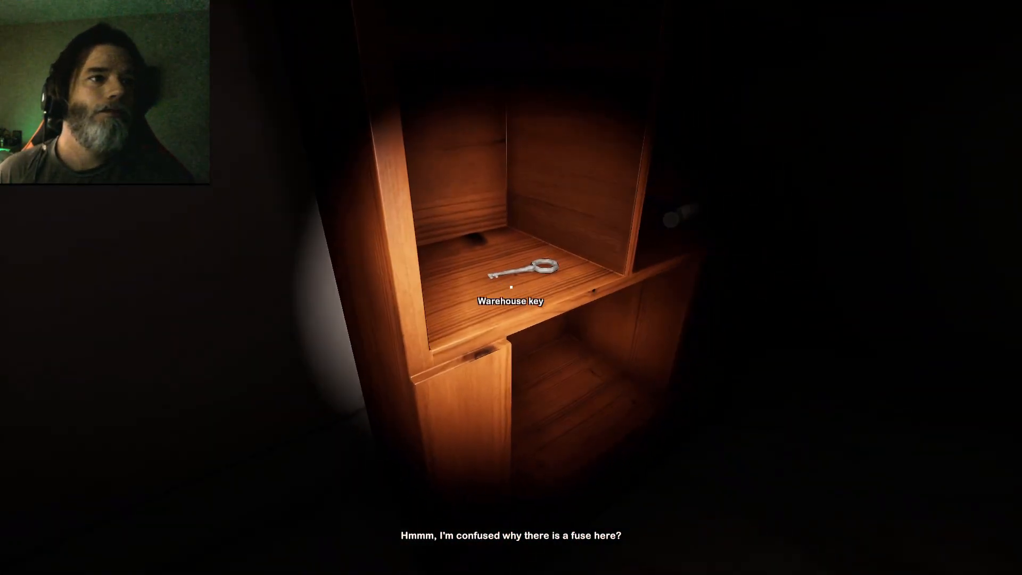
pyautogui.click(509, 285)
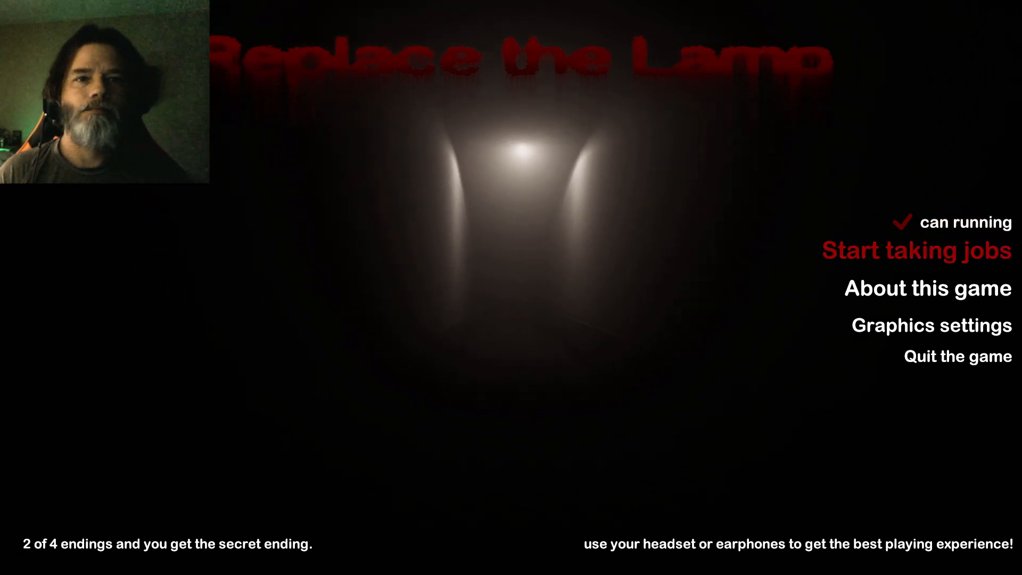
# Step: Start a new job and inspect the empty fuse box inside the building
pyautogui.click(916, 249)
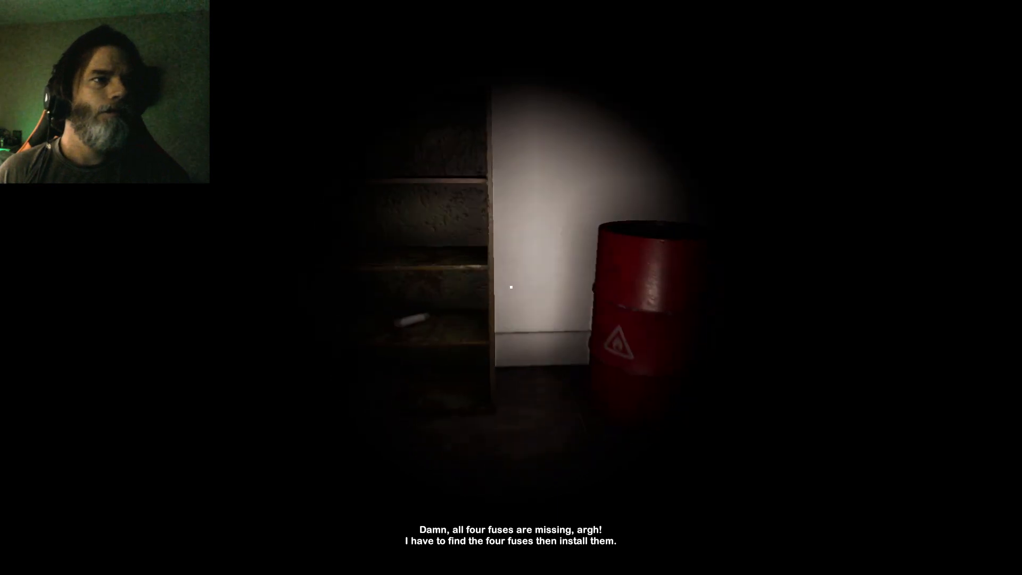
# Step: Find the missing fuses and install one into the opened fuse box
pyautogui.click(511, 287)
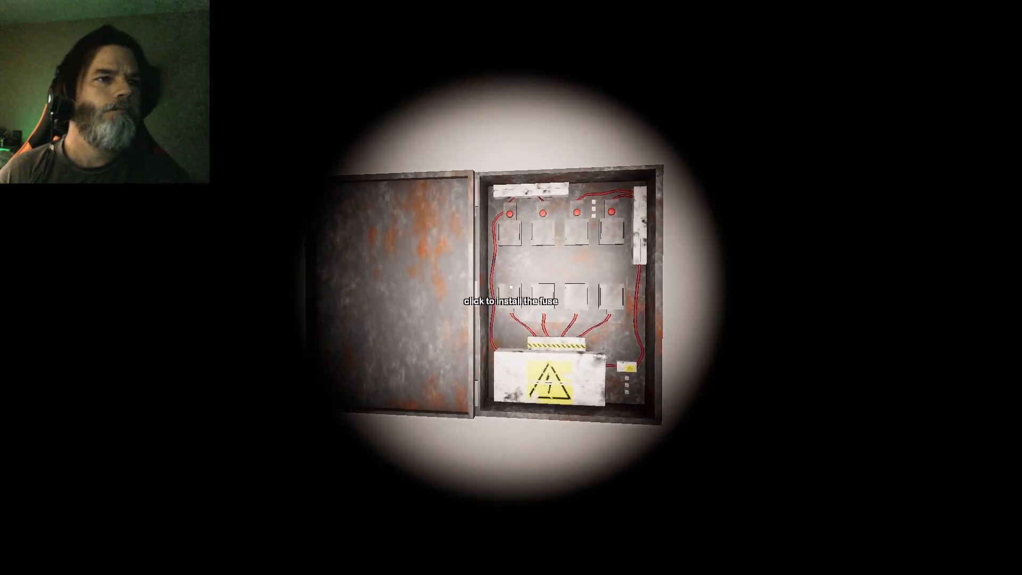
pyautogui.click(547, 306)
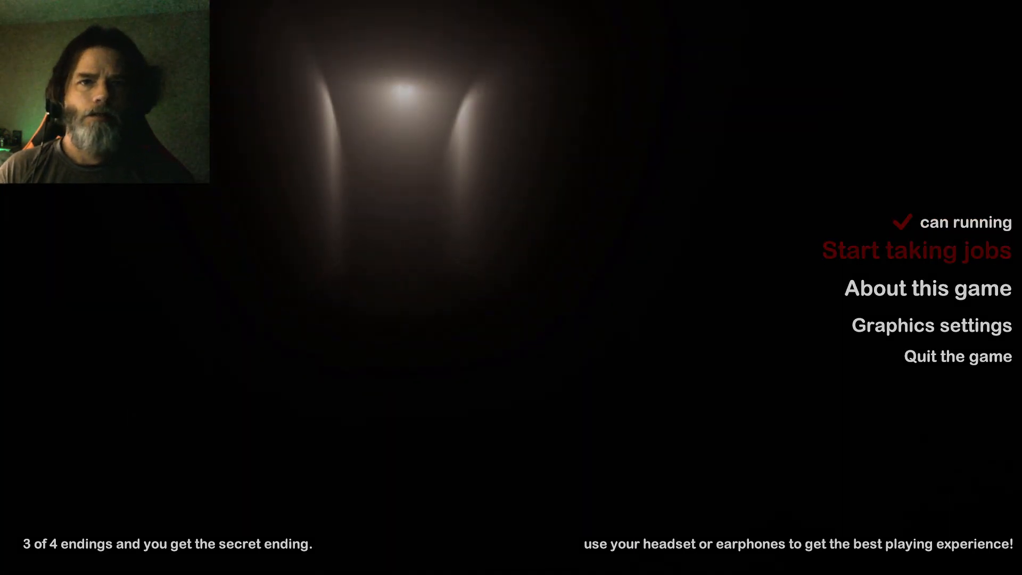
pyautogui.click(916, 249)
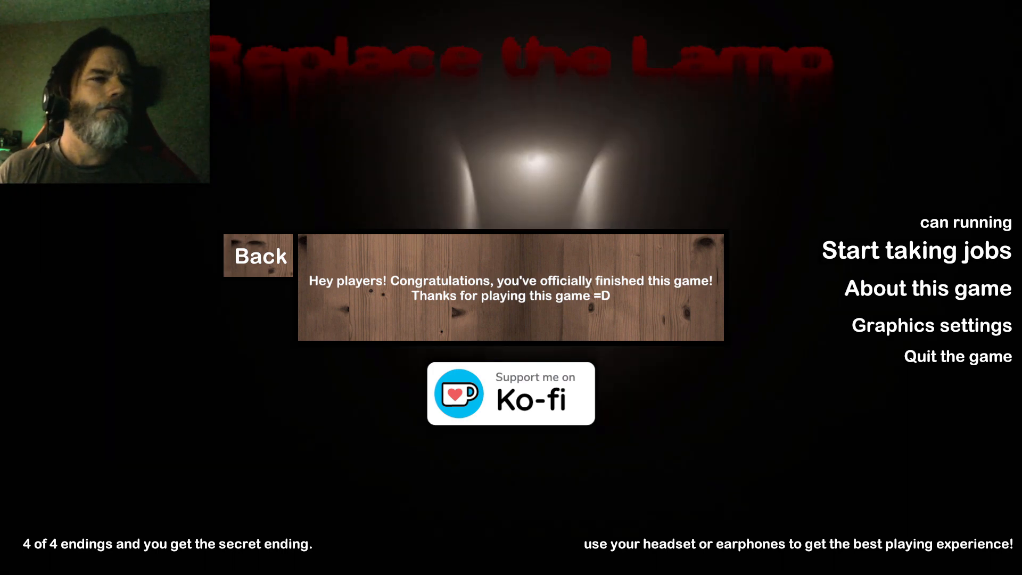
# Step: Read the 'About this game' congratulations message, then start a new job for the secret ending
pyautogui.click(257, 255)
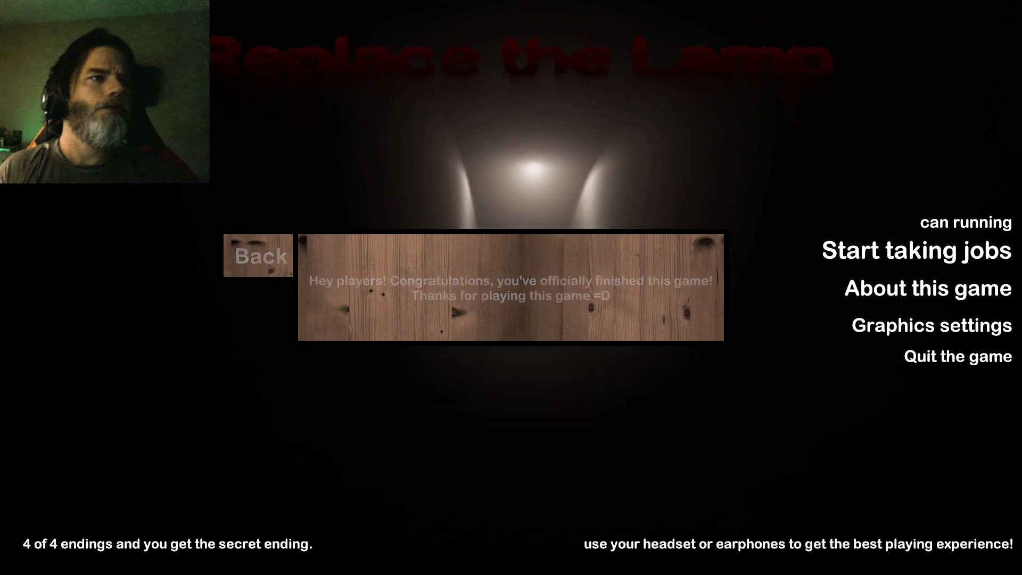
pyautogui.click(258, 254)
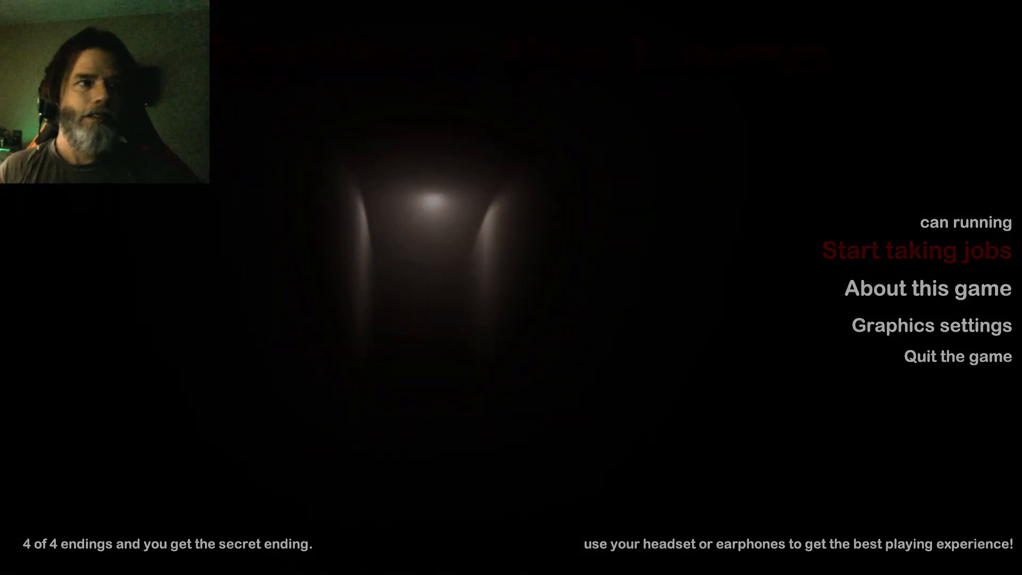
pyautogui.click(915, 249)
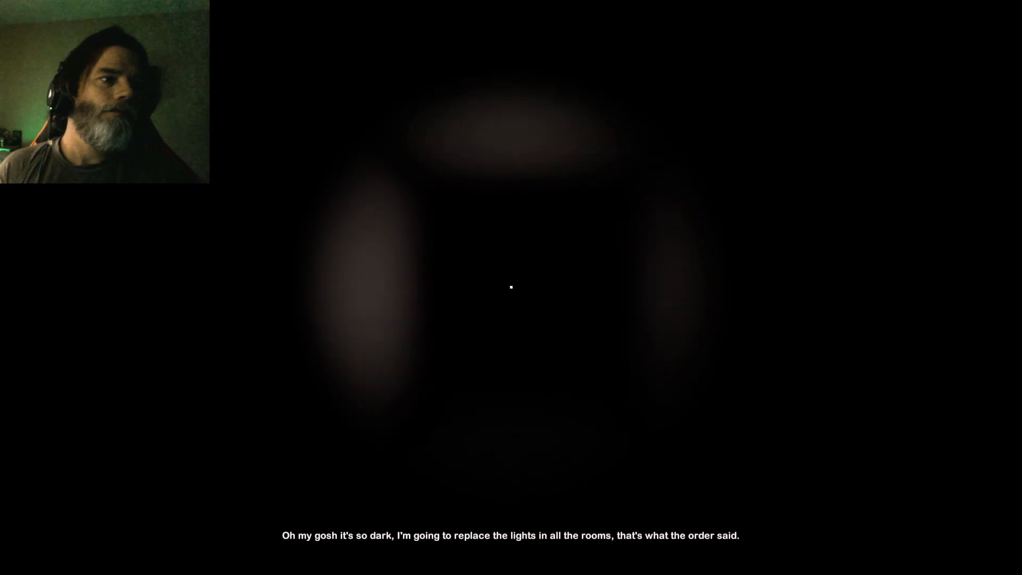